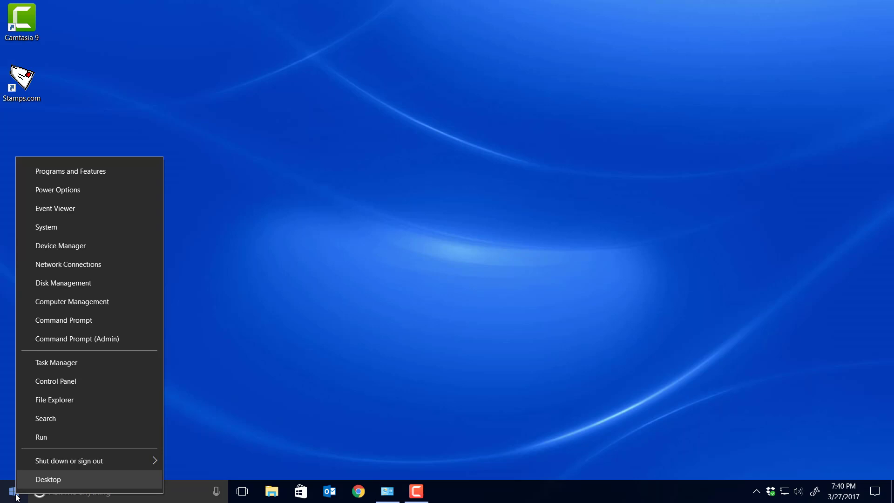
# Remove Microsoft Office Professional 2013 via Control Panel's Programs and Features and confirm
pyautogui.click(55, 381)
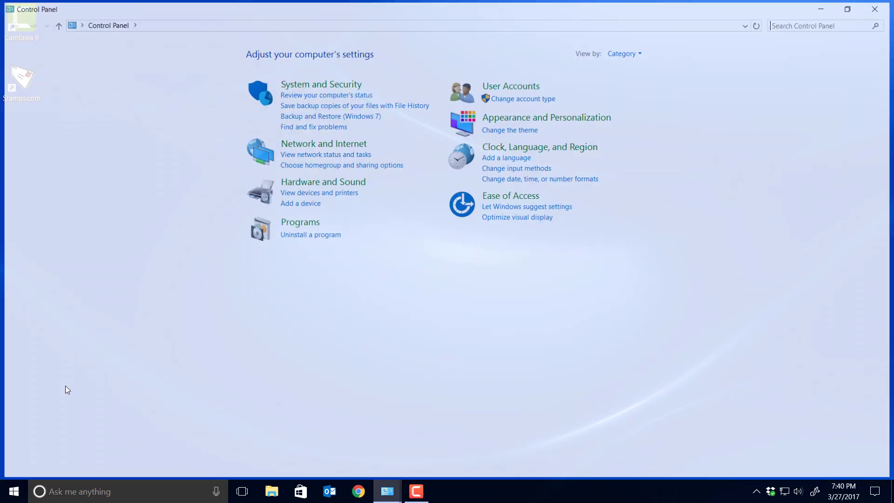
pyautogui.click(310, 234)
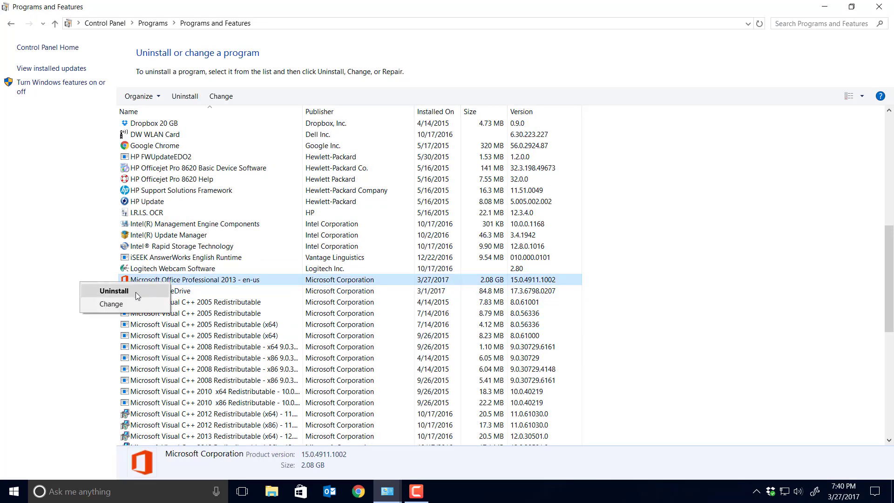
pyautogui.click(113, 291)
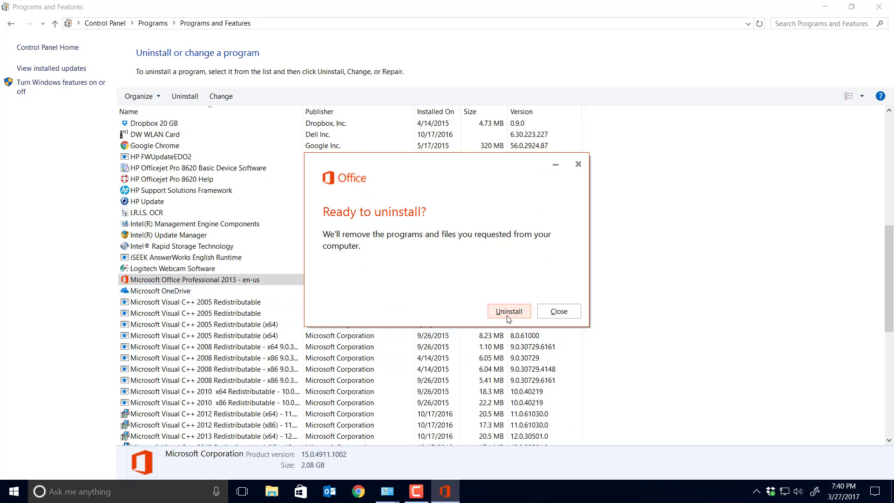
pyautogui.click(508, 312)
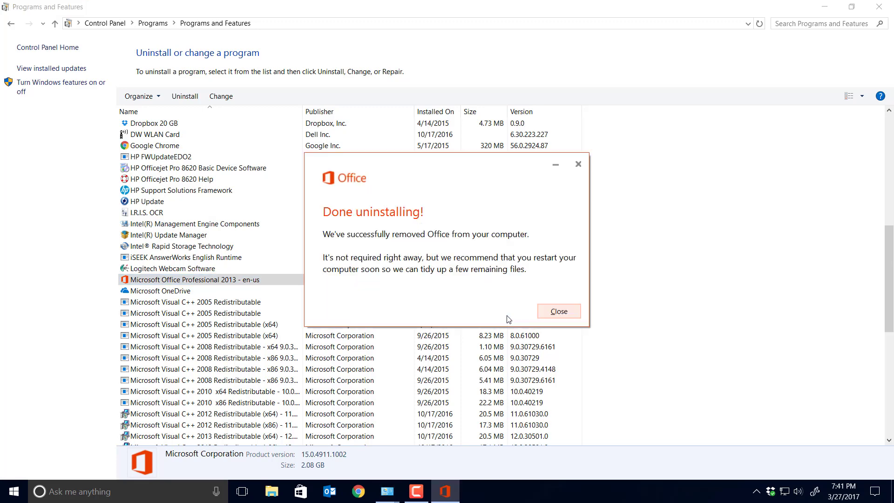
pyautogui.moveTo(494, 280)
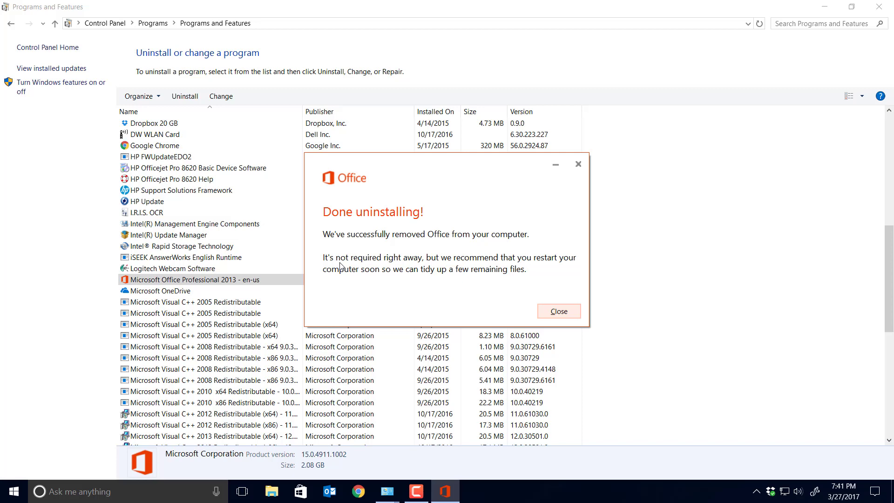
pyautogui.moveTo(394, 290)
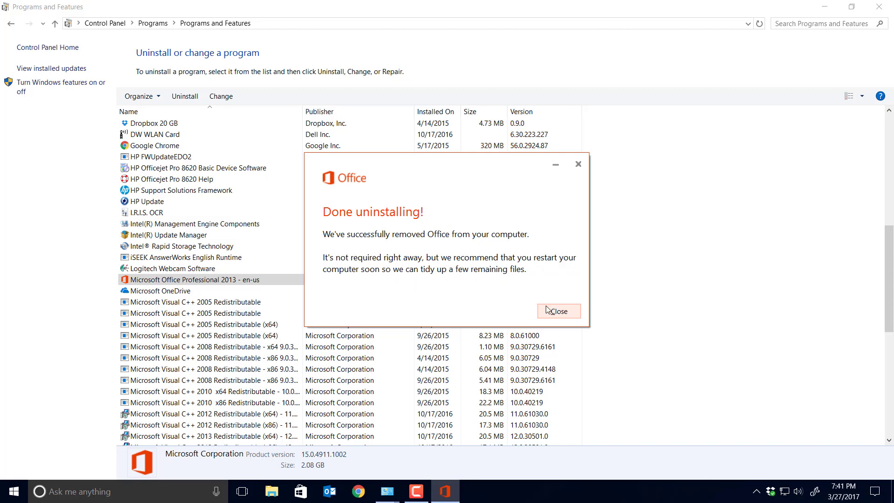
# Close the Done uninstalling Office notice
pyautogui.click(558, 311)
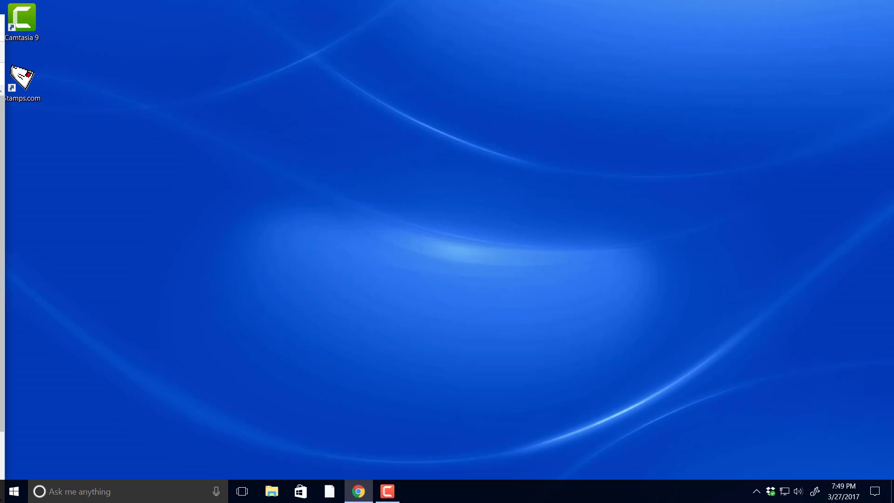
# Search Chrome for reinstalling Office 2013 and follow the support article's office.com/myaccount link
pyautogui.click(358, 491)
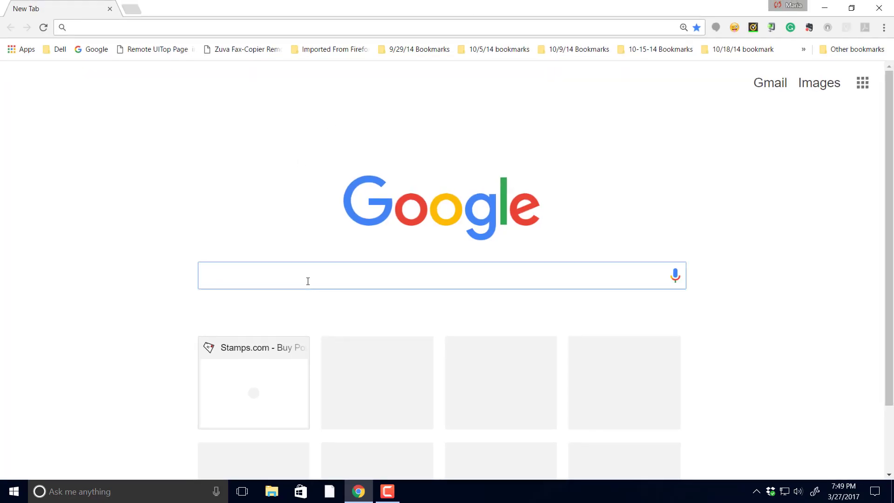
pyautogui.write('reinsta')
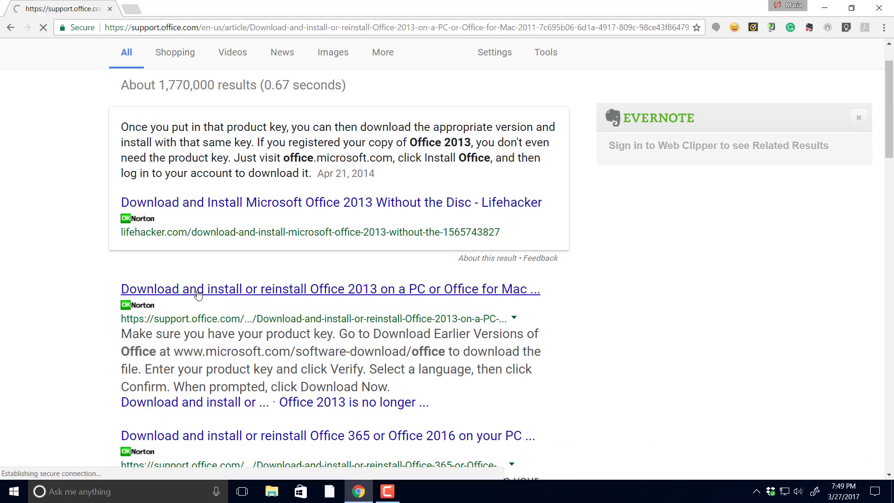
pyautogui.click(330, 289)
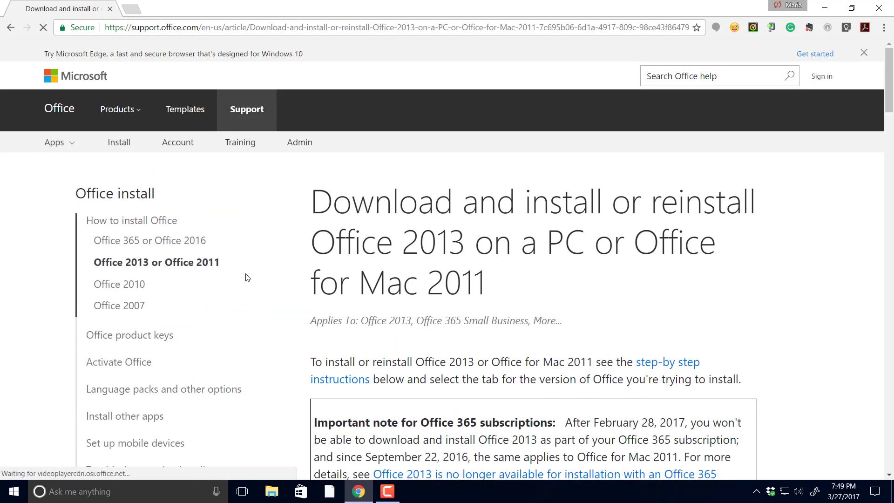
pyautogui.scroll(-3)
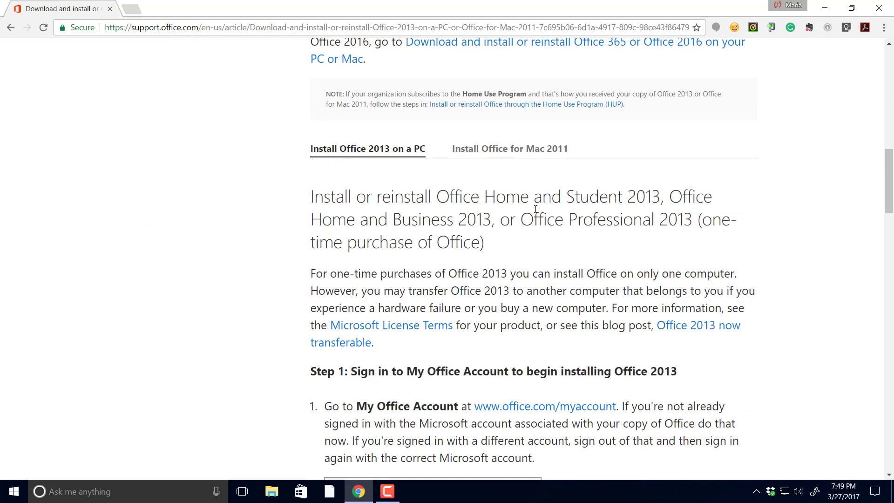
pyautogui.scroll(-3)
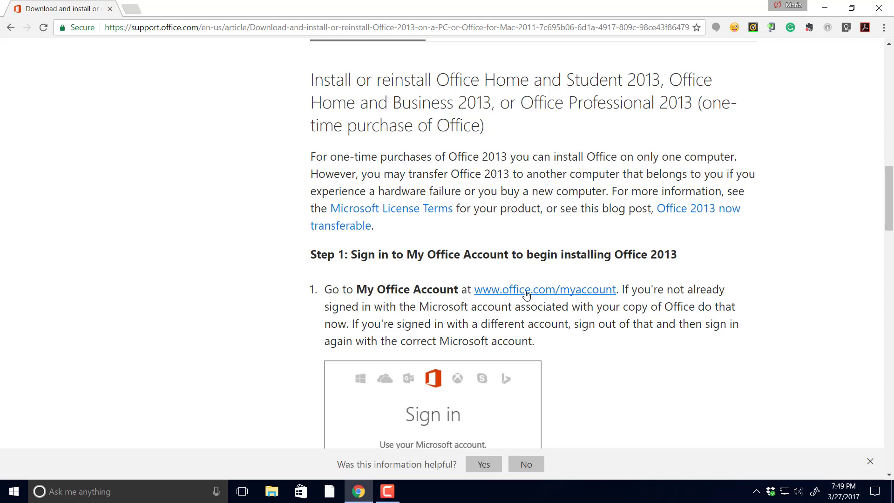
pyautogui.click(544, 290)
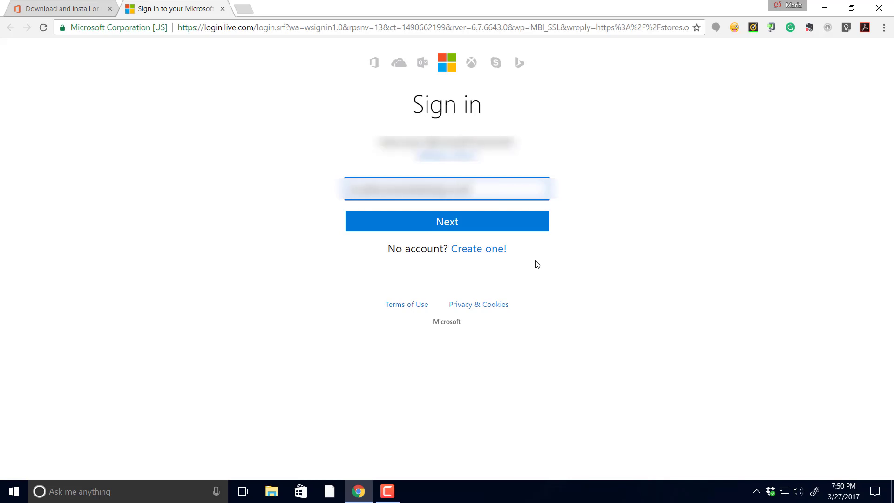
# Sign in to the Microsoft account with its email and password
pyautogui.click(447, 221)
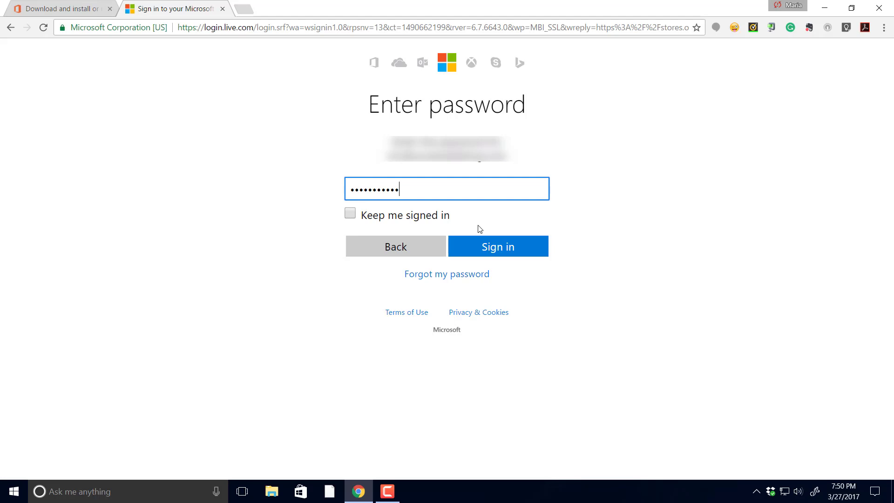
pyautogui.click(497, 247)
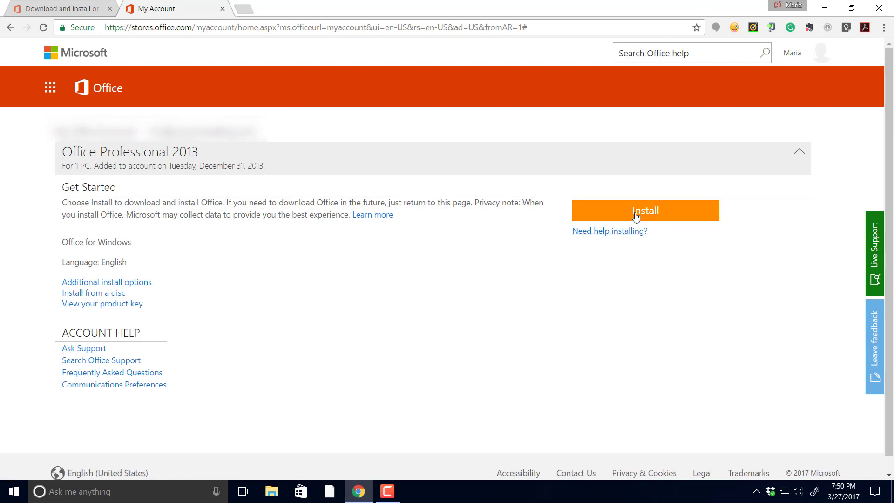
# Cancel the default setup download and open Additional install options for Office Professional 2013
pyautogui.click(645, 210)
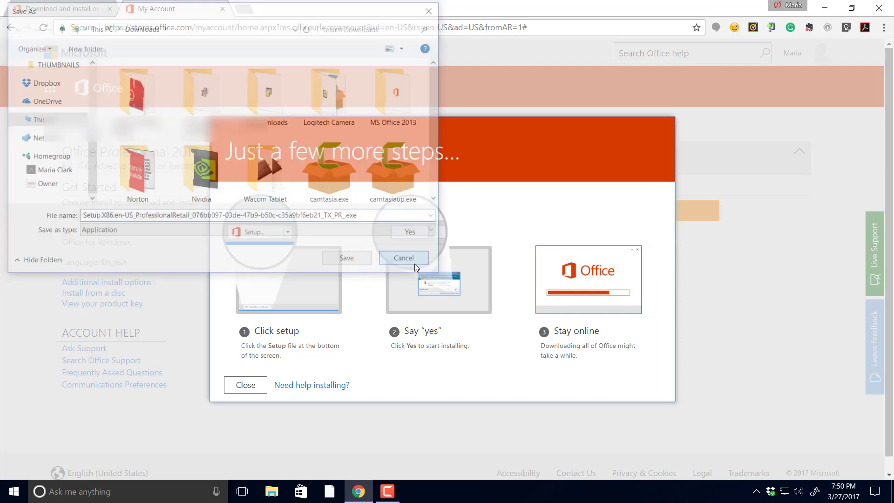
pyautogui.click(404, 258)
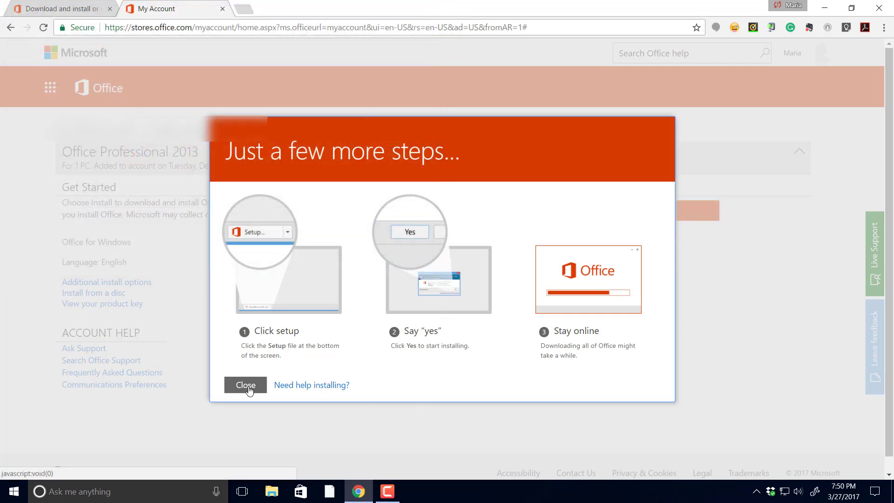
pyautogui.click(245, 386)
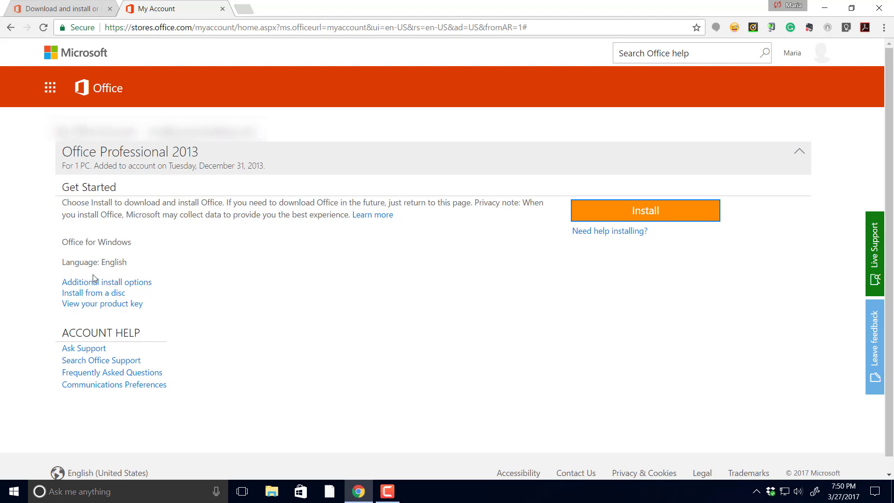
pyautogui.click(107, 282)
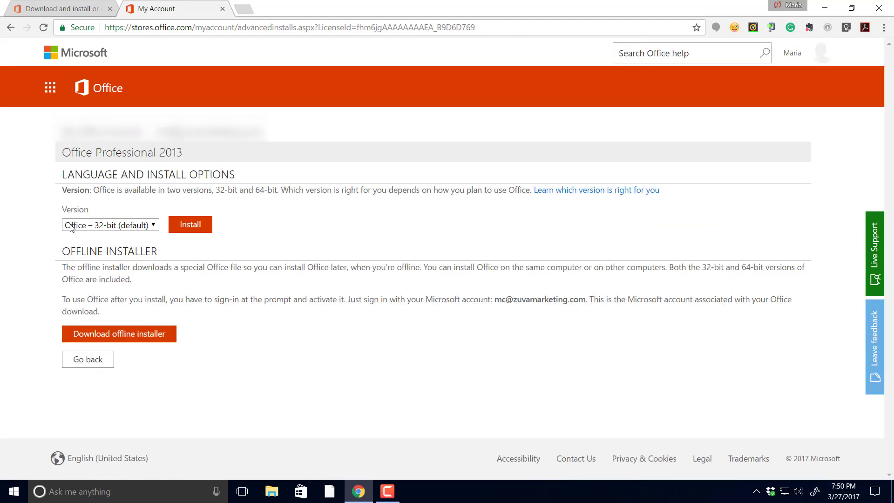
# Choose Office – 64-bit, save the Setup.X64 file, and run it from Chrome's download bar
pyautogui.click(109, 224)
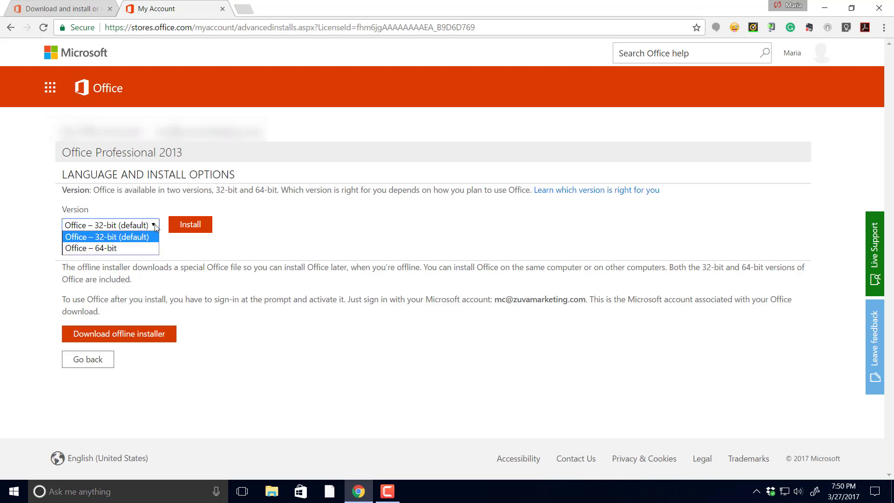
pyautogui.click(107, 248)
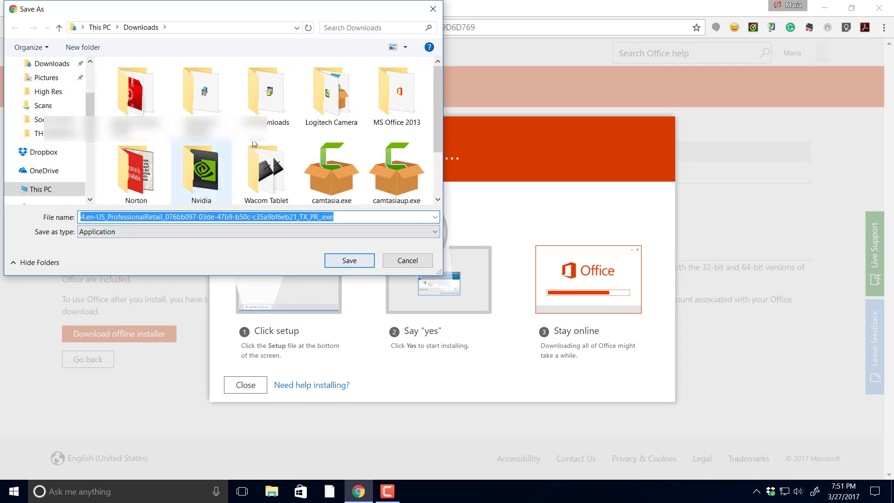
pyautogui.click(349, 260)
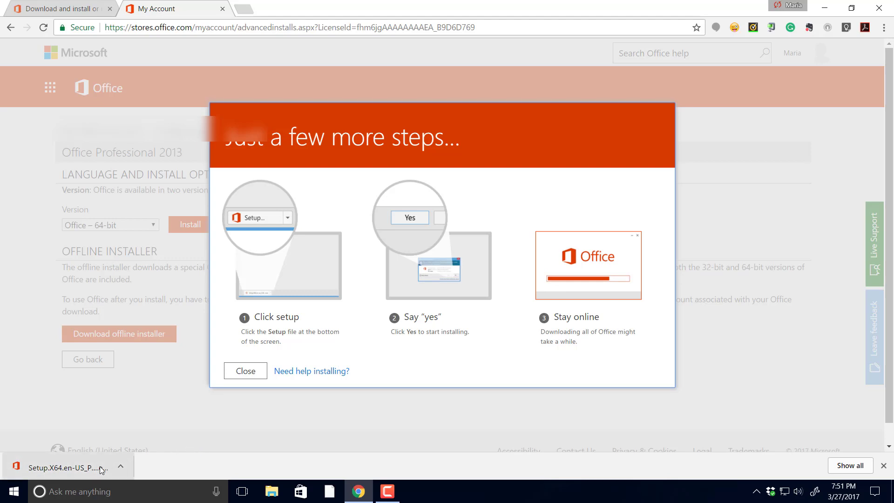
pyautogui.click(63, 467)
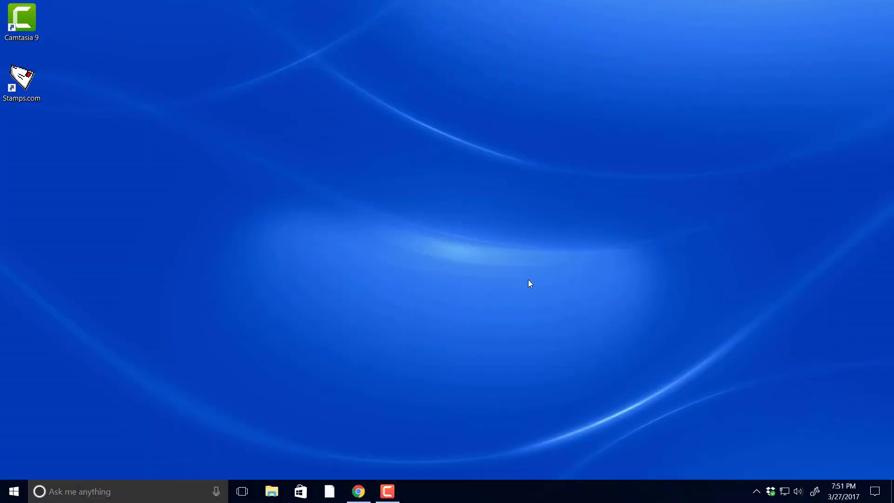
pyautogui.moveTo(415, 364)
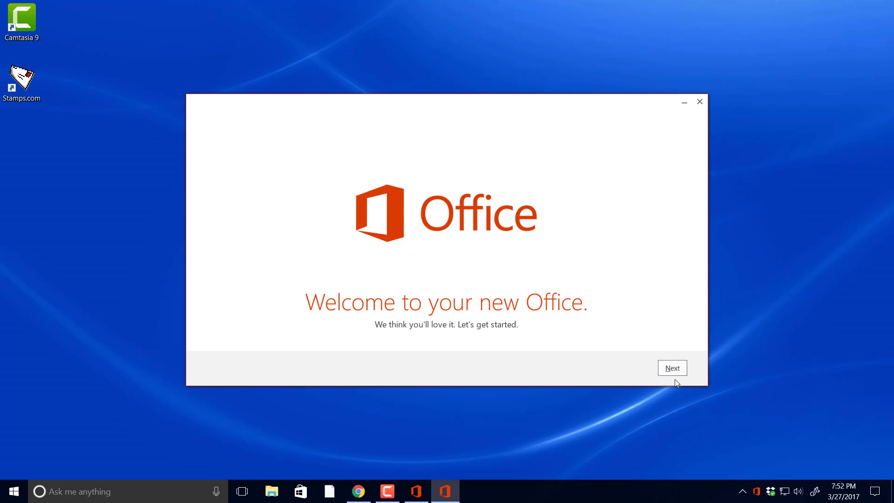
# Accept the Office license, pass the OneDrive and background screens, and decline the tour
pyautogui.click(672, 368)
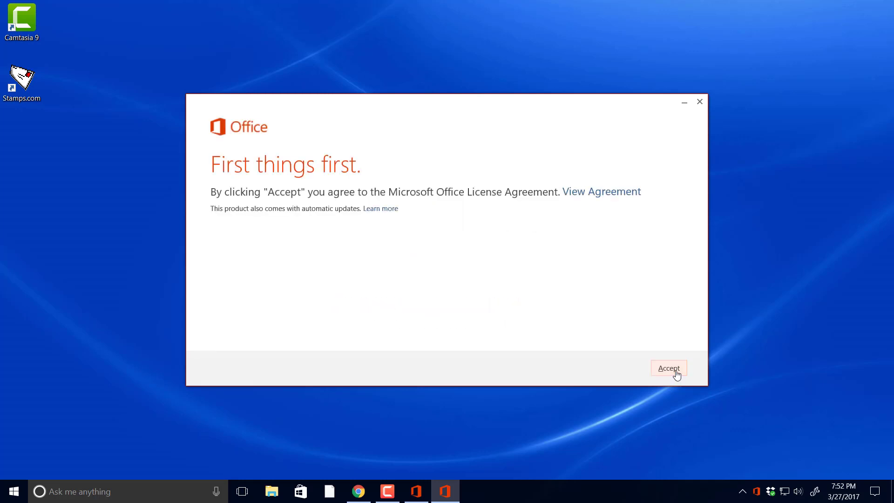
pyautogui.moveTo(378, 218)
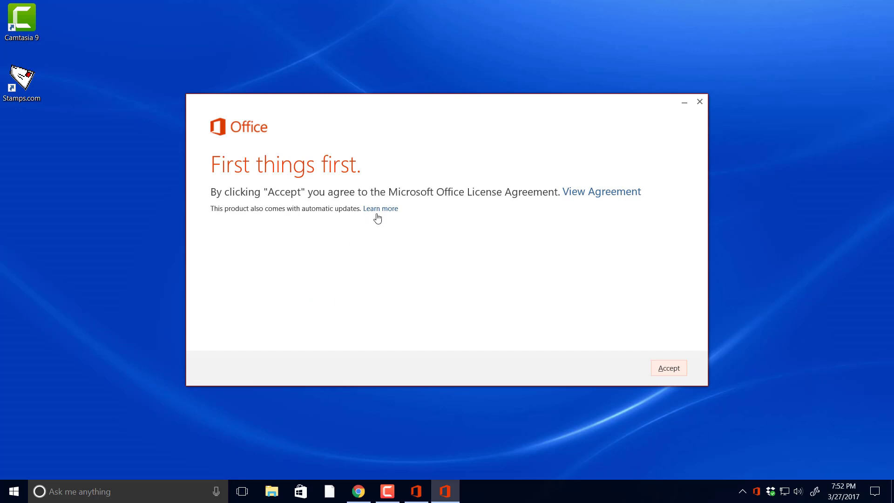
pyautogui.click(669, 368)
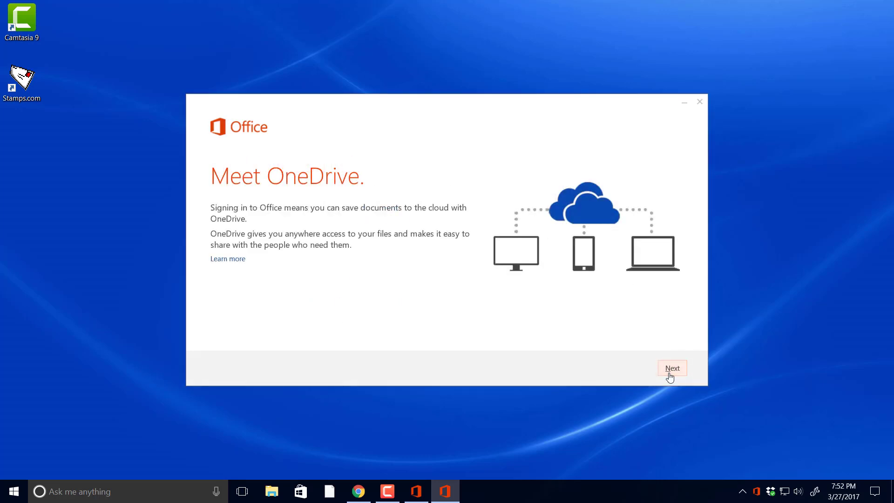
pyautogui.click(673, 368)
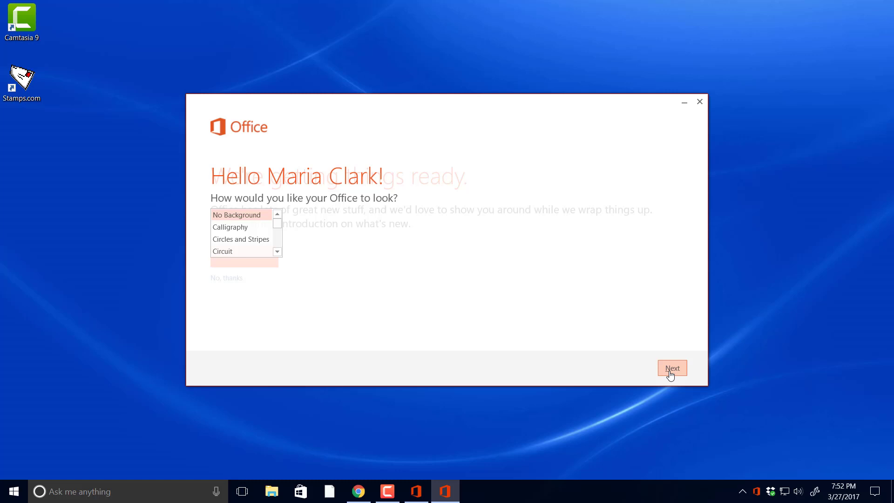
pyautogui.click(672, 368)
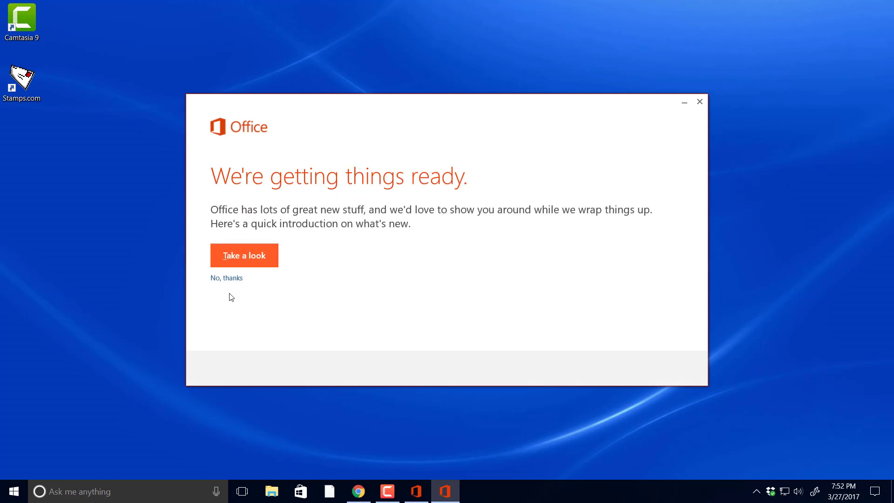
pyautogui.click(226, 278)
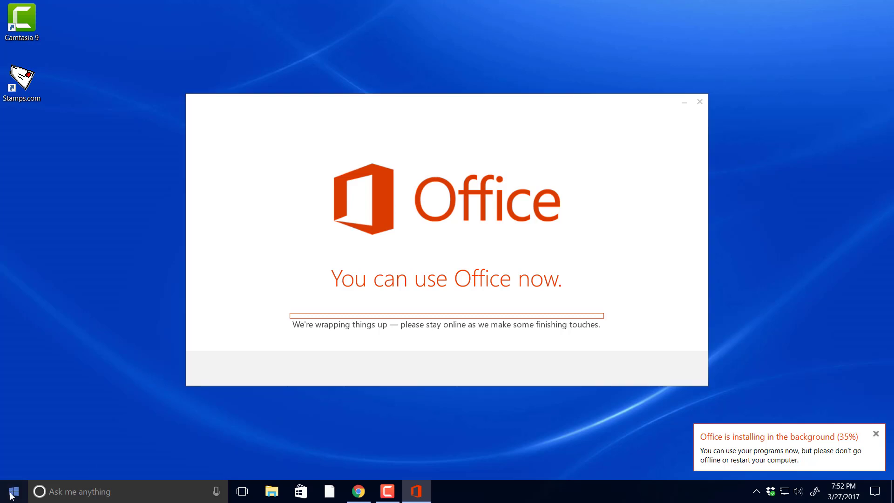
# Scroll the Start apps list to Microsoft Office 2013, then minimize the running installer
pyautogui.click(12, 491)
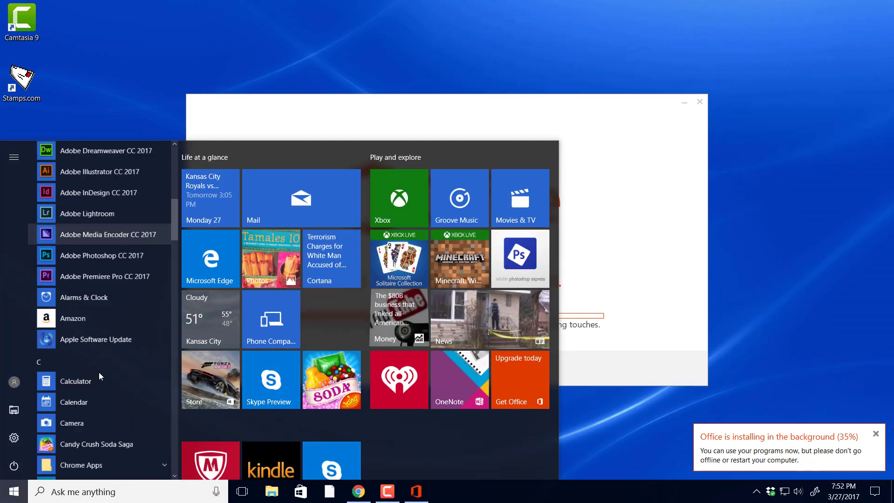
pyautogui.scroll(-3)
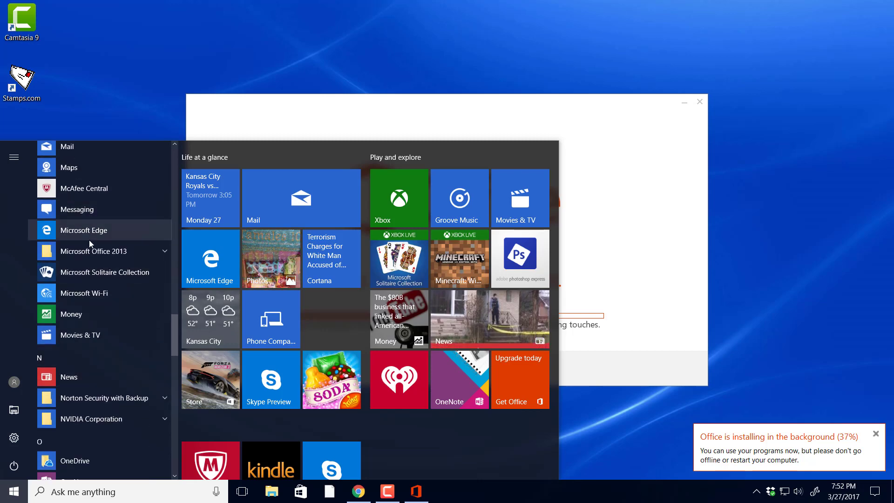
pyautogui.click(94, 251)
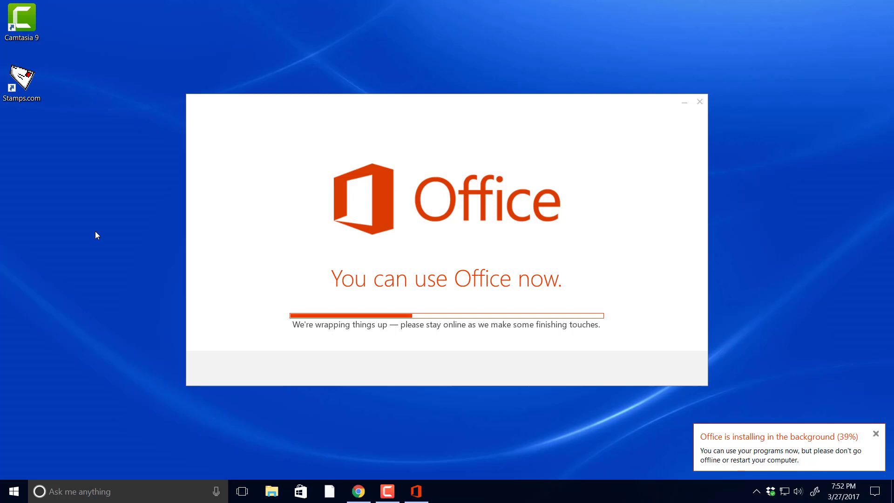
pyautogui.moveTo(608, 112)
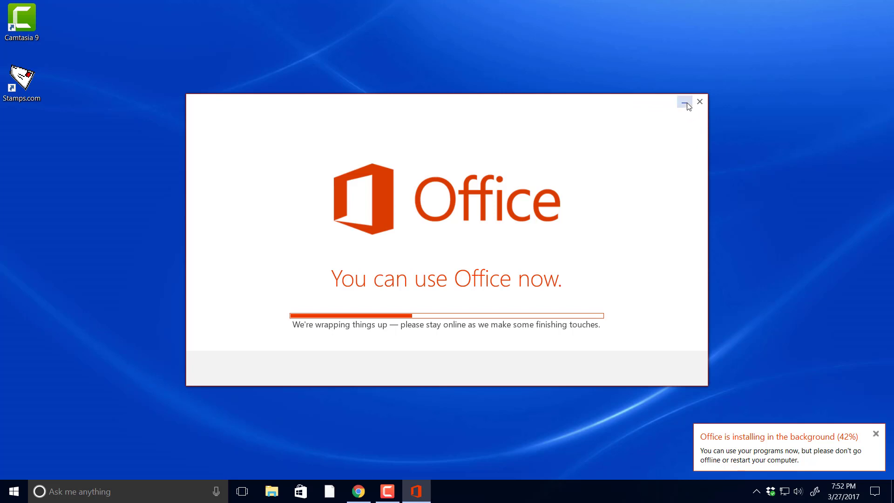
pyautogui.click(700, 102)
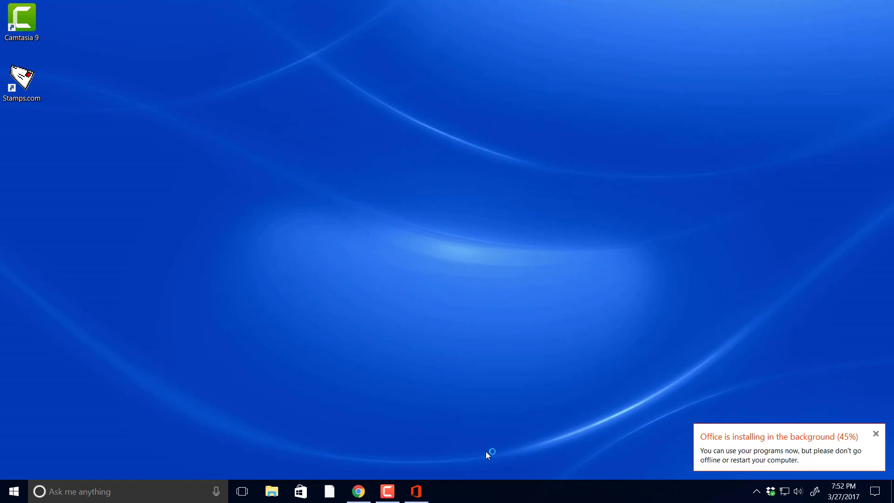
pyautogui.moveTo(516, 456)
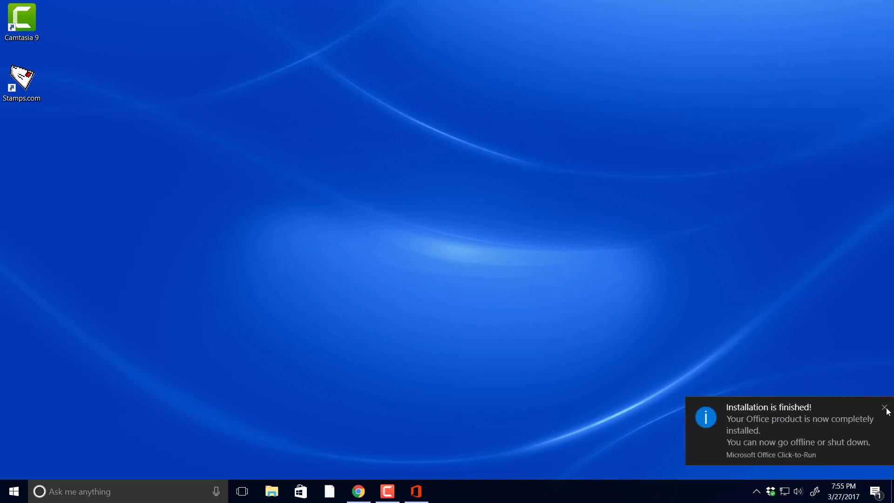
pyautogui.moveTo(769, 450)
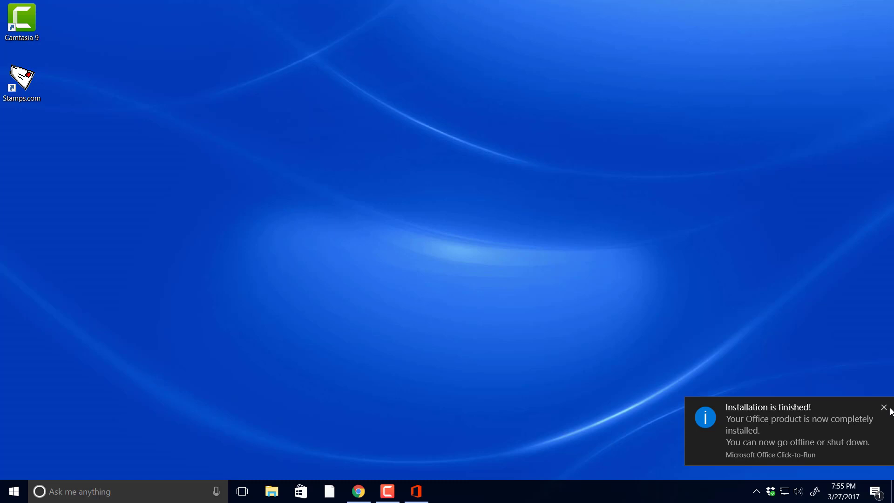
# Close the 'Installation is finished!' toast and launch Outlook 2013 from Start's Office 2013 folder
pyautogui.click(884, 407)
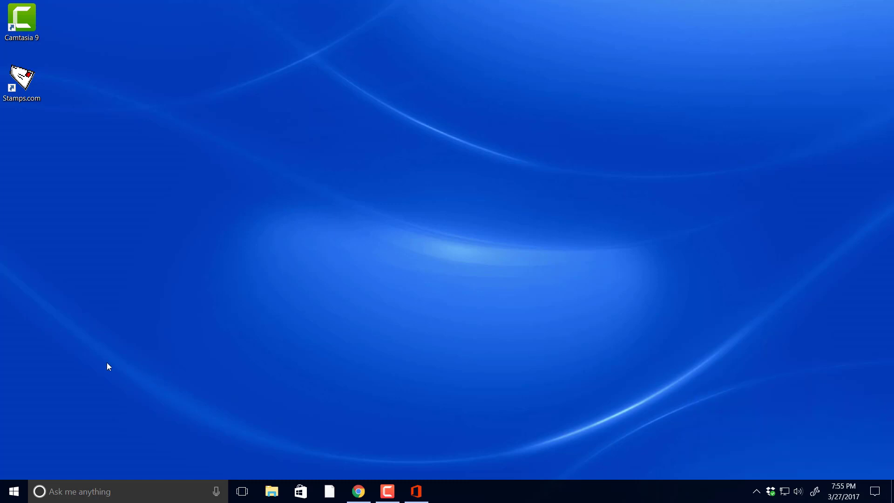
pyautogui.click(13, 491)
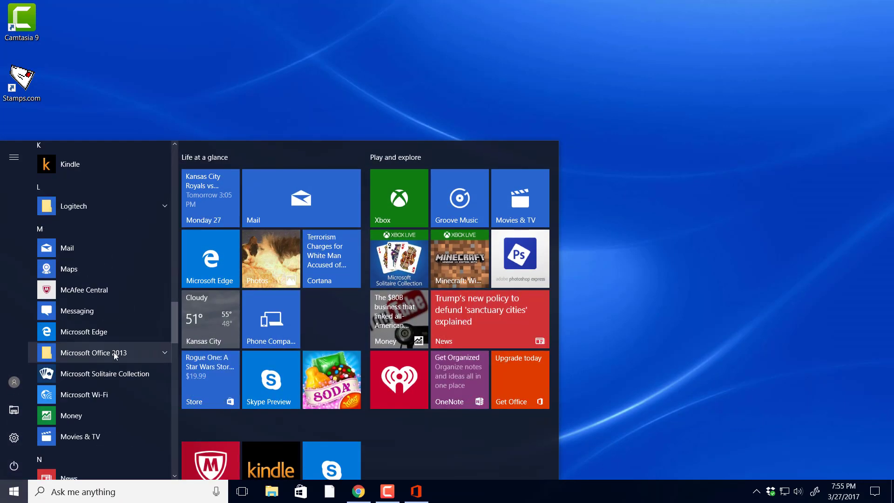
pyautogui.click(95, 353)
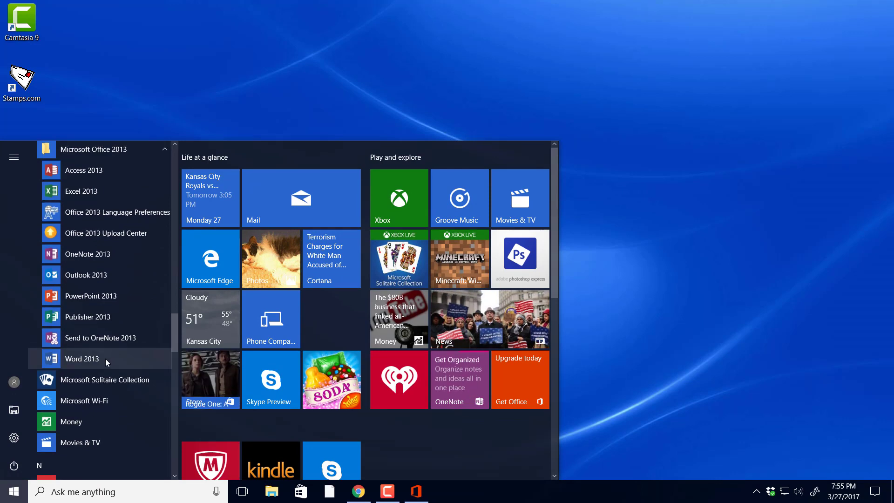
pyautogui.click(81, 359)
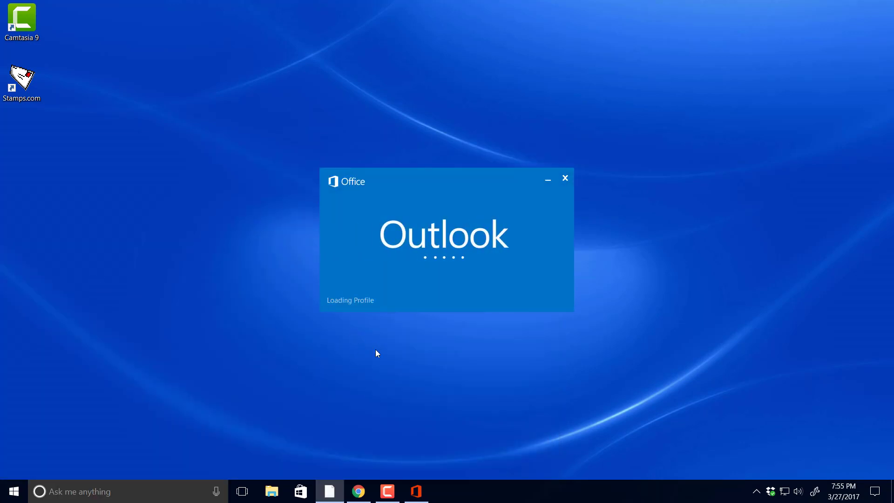
pyautogui.moveTo(369, 372)
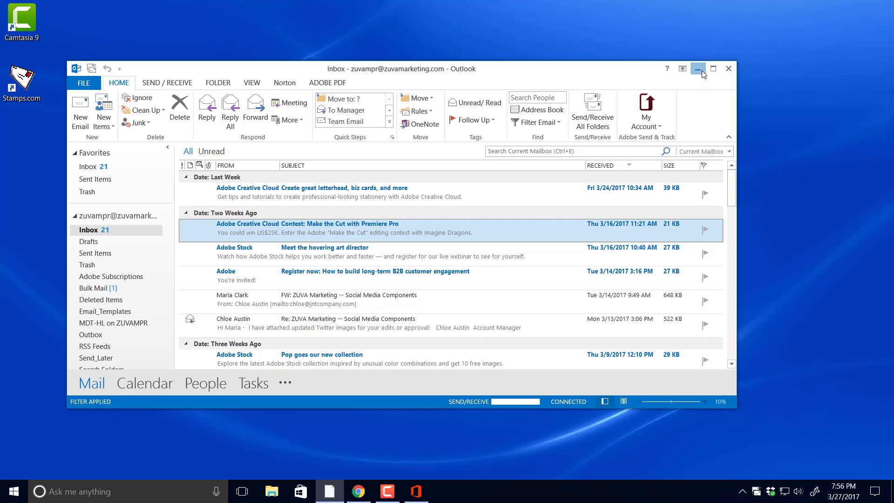
# Minimize Outlook 2013 after its mailbox loads
pyautogui.click(698, 69)
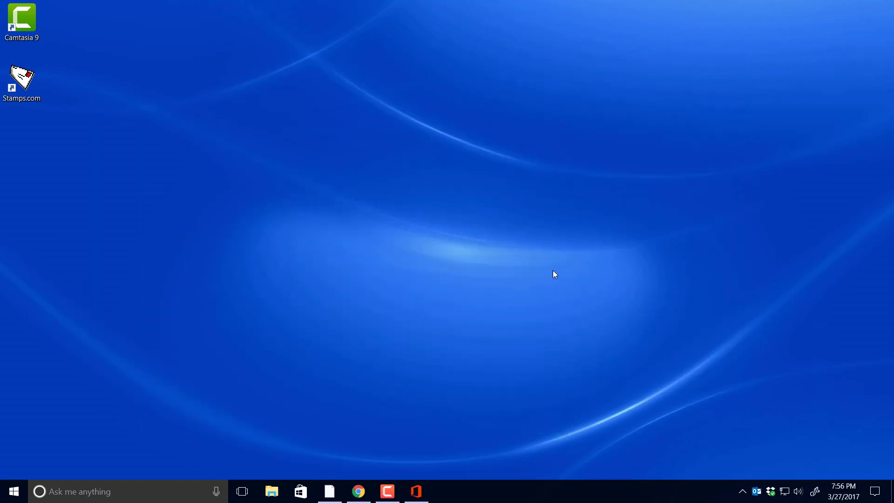